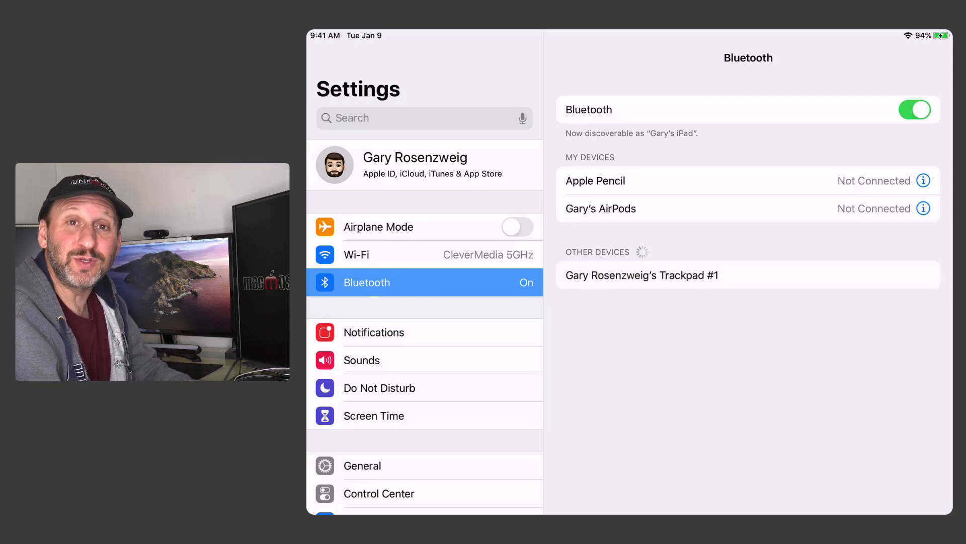
- Select the trackpad under Other Devices and confirm the Bluetooth pairing request
click(642, 275)
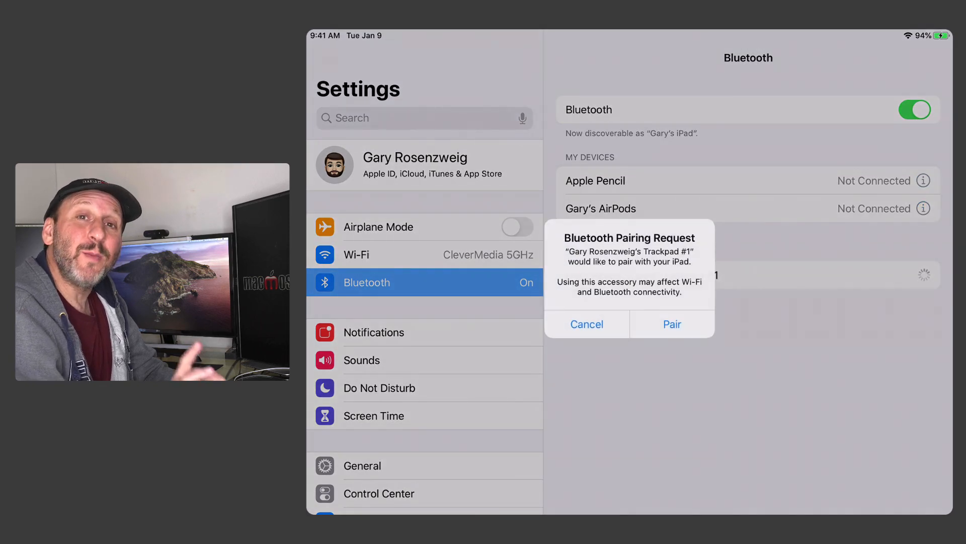
click(672, 324)
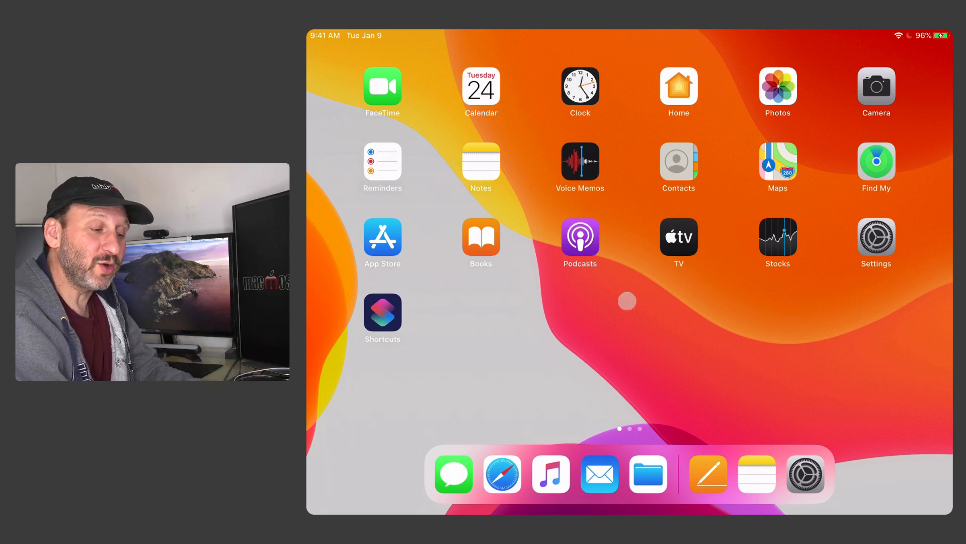
mouse_move(612, 327)
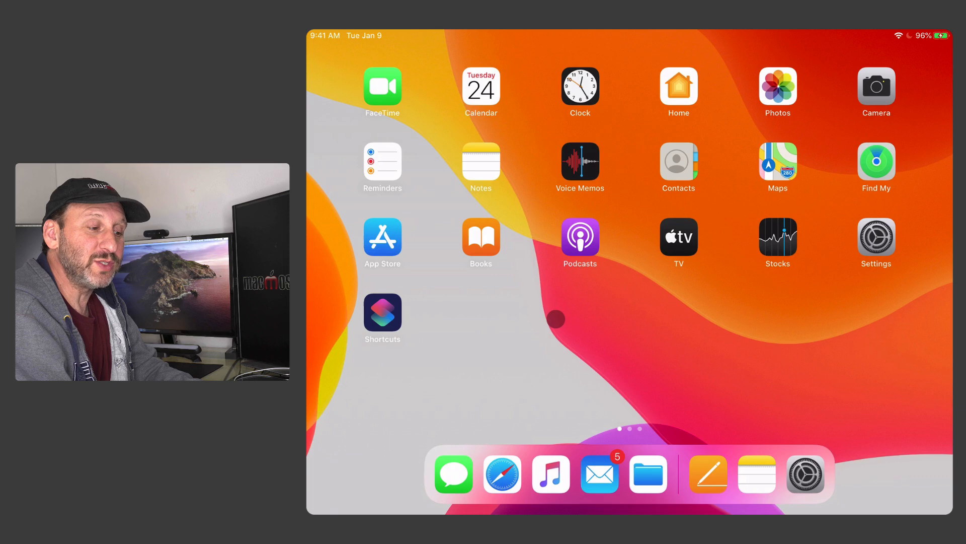
- Open Clock, browse the app switcher, return Home, then show the TV app's quick actions
click(579, 85)
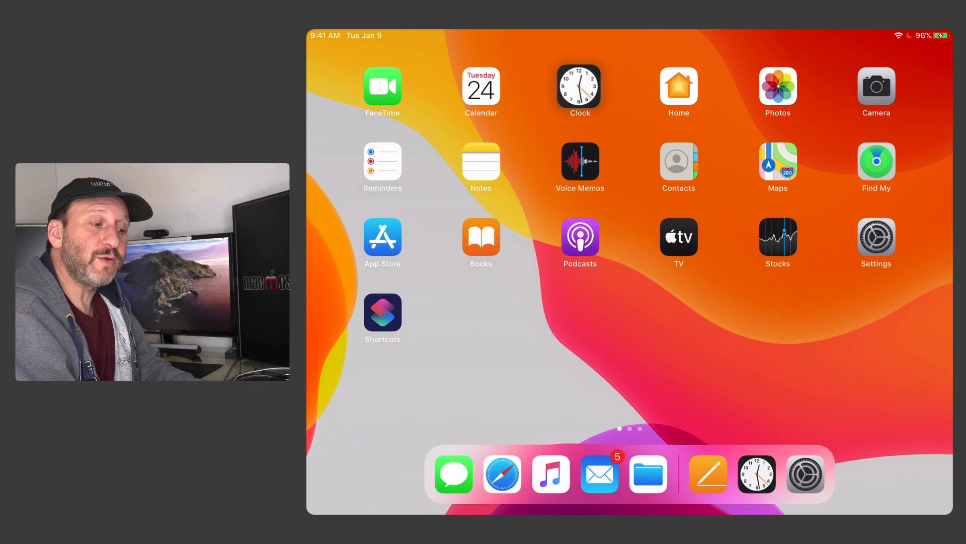
click(578, 86)
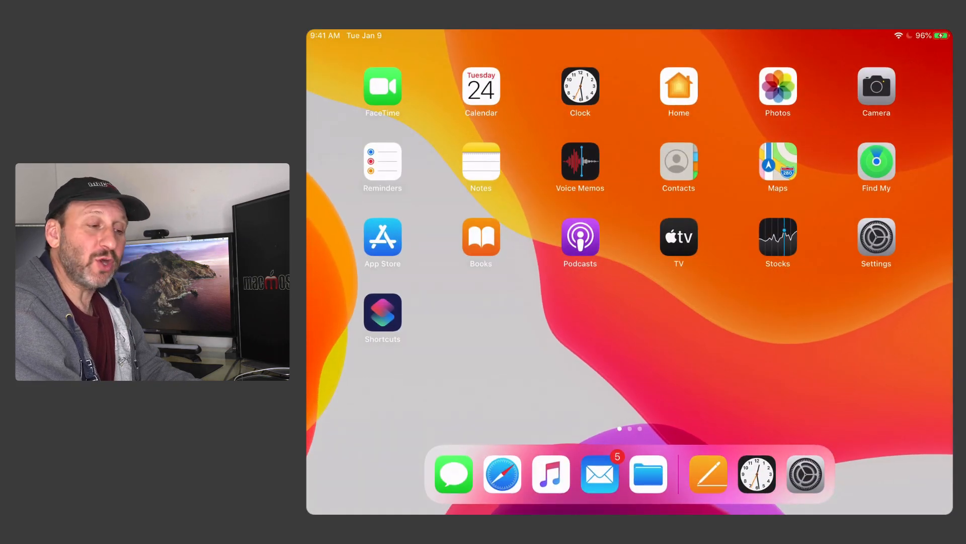
click(580, 85)
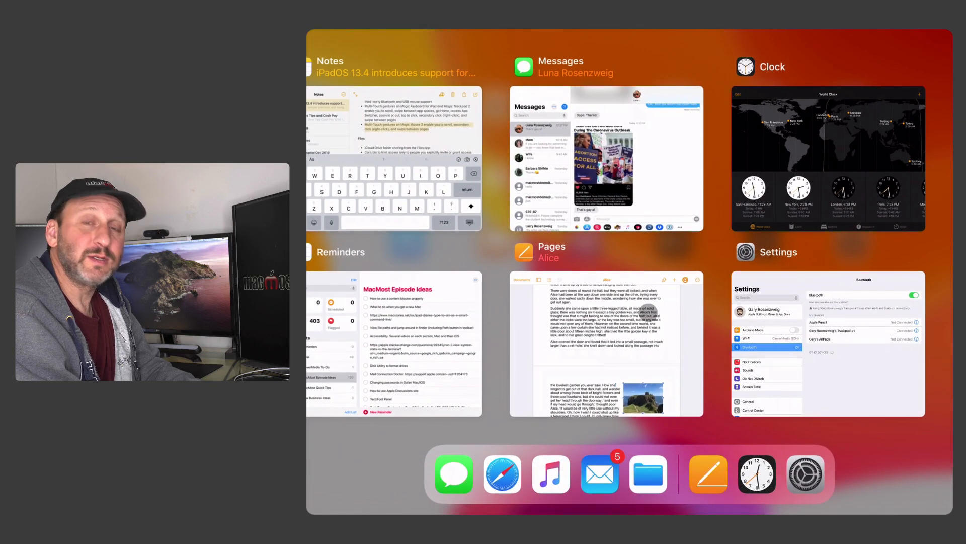
click(827, 157)
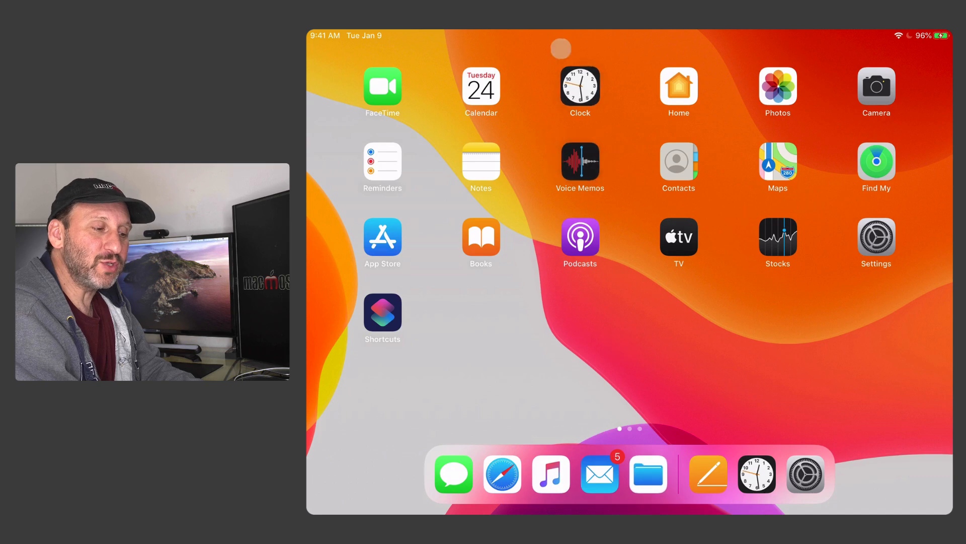
click(579, 86)
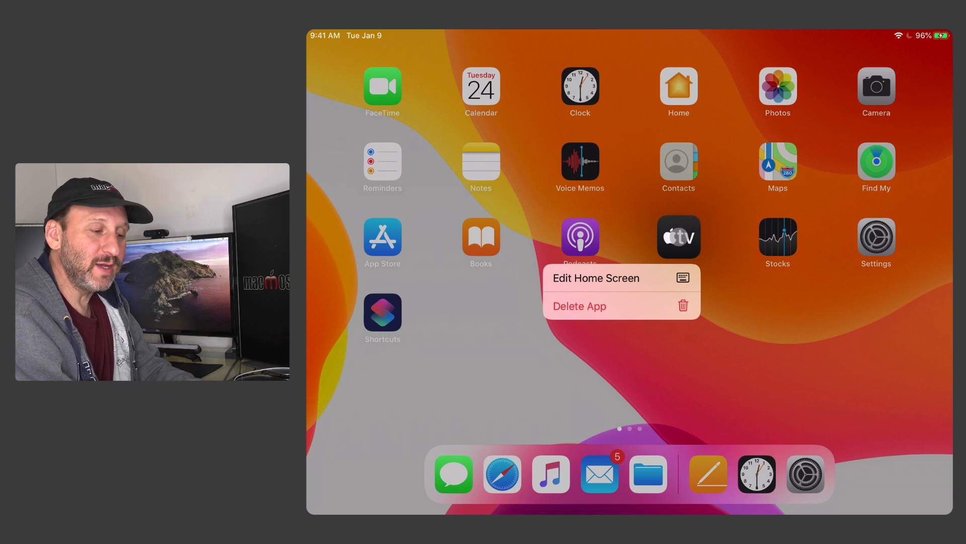
- Dismiss the TV app's quick-actions menu by clicking an empty area
click(801, 370)
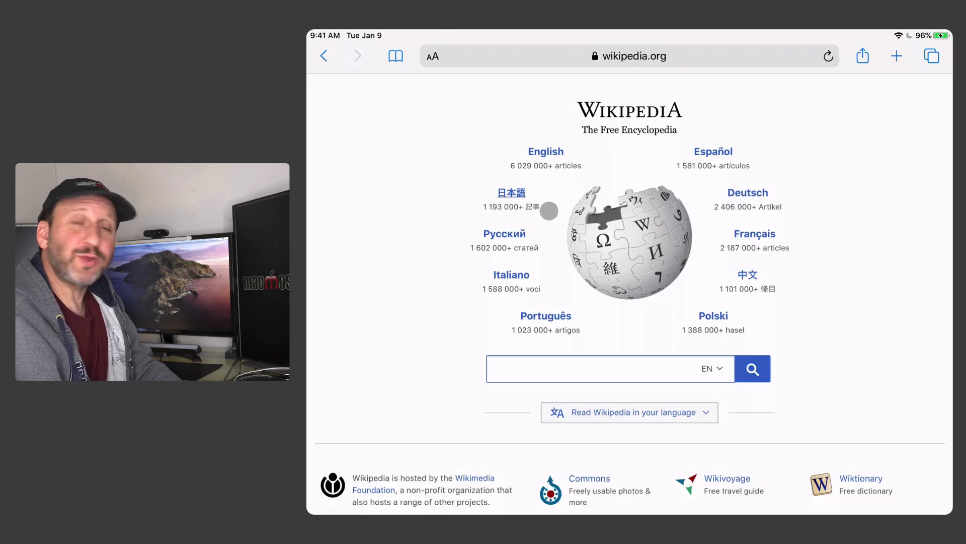
mouse_move(522, 174)
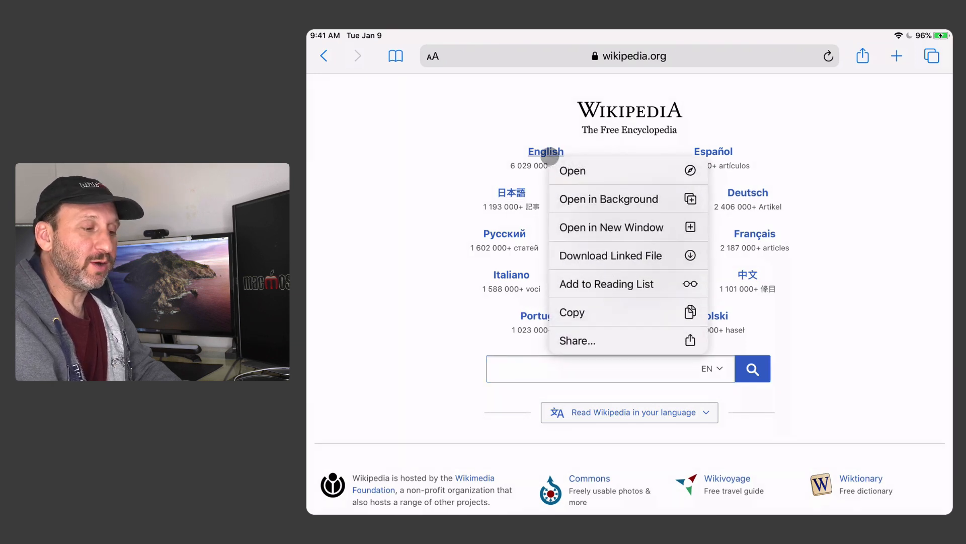
mouse_move(445, 86)
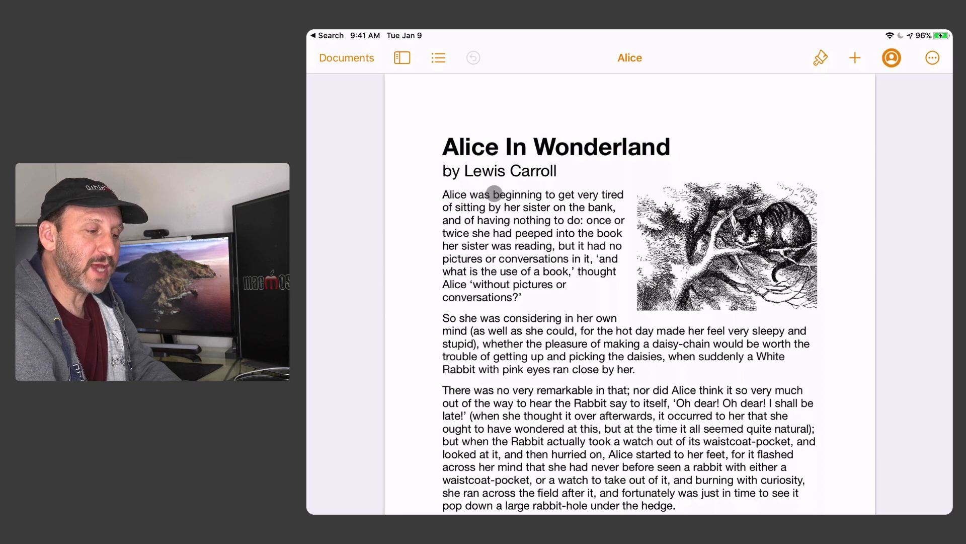
- Place the cursor in the Alice In Wonderland first paragraph and scroll the document
click(493, 193)
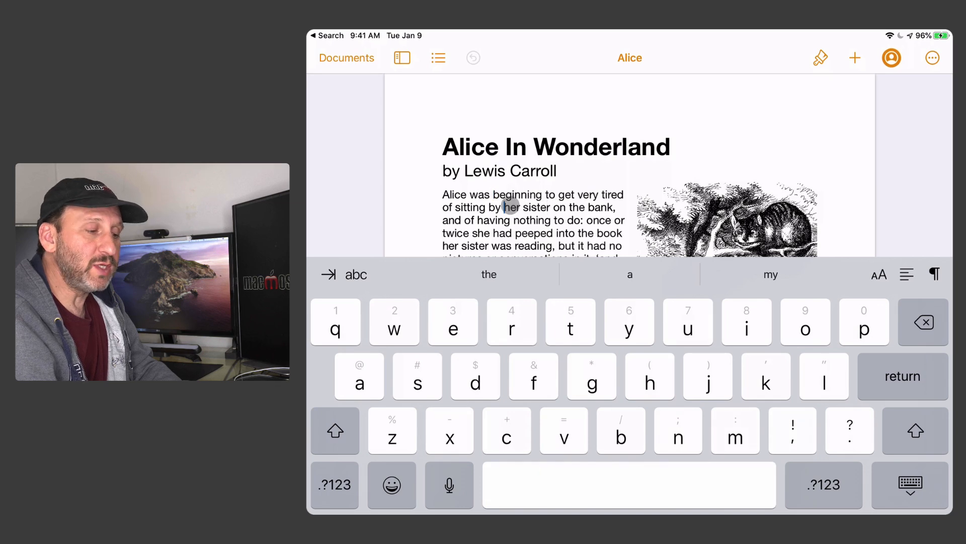
scroll(up, 3)
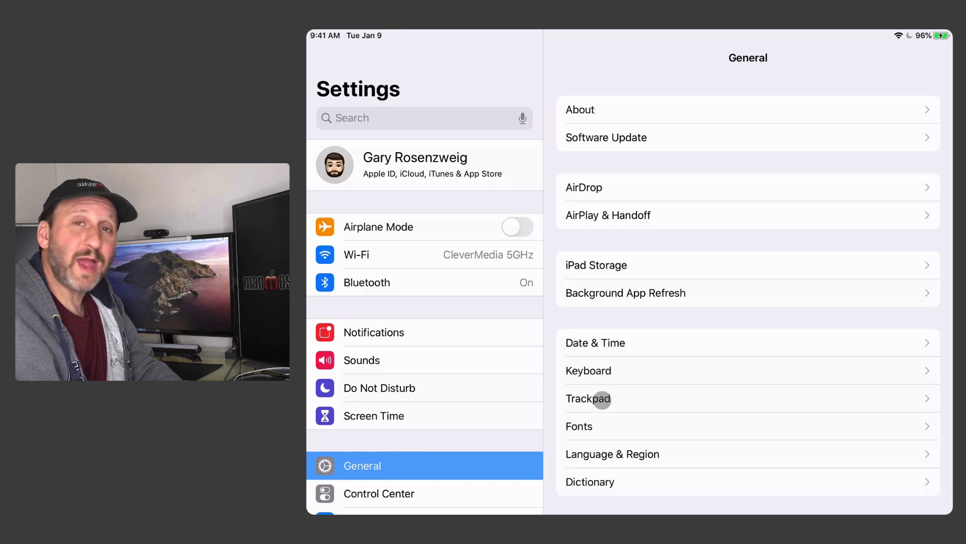
- Open General > Trackpad, toggle Natural Scrolling, and scroll through the trackpad options
click(588, 399)
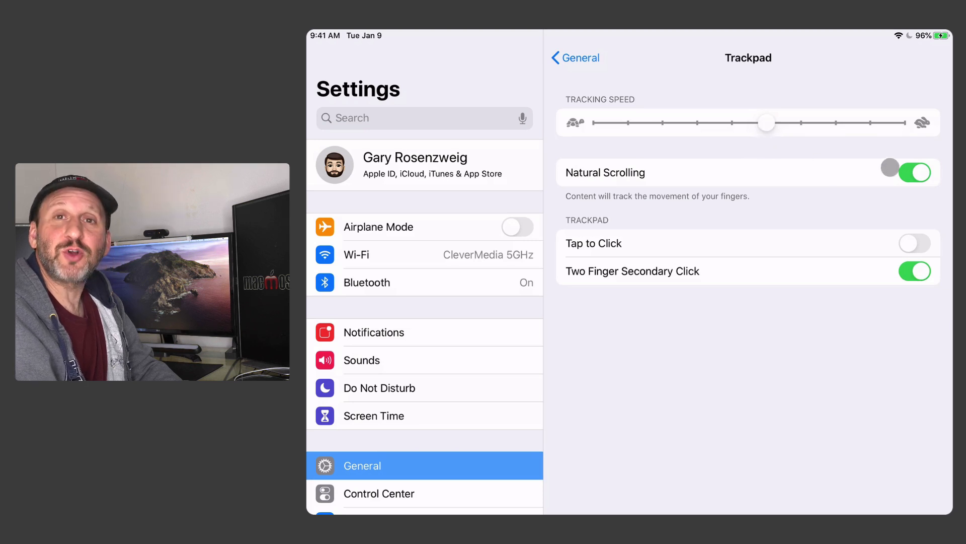
click(915, 172)
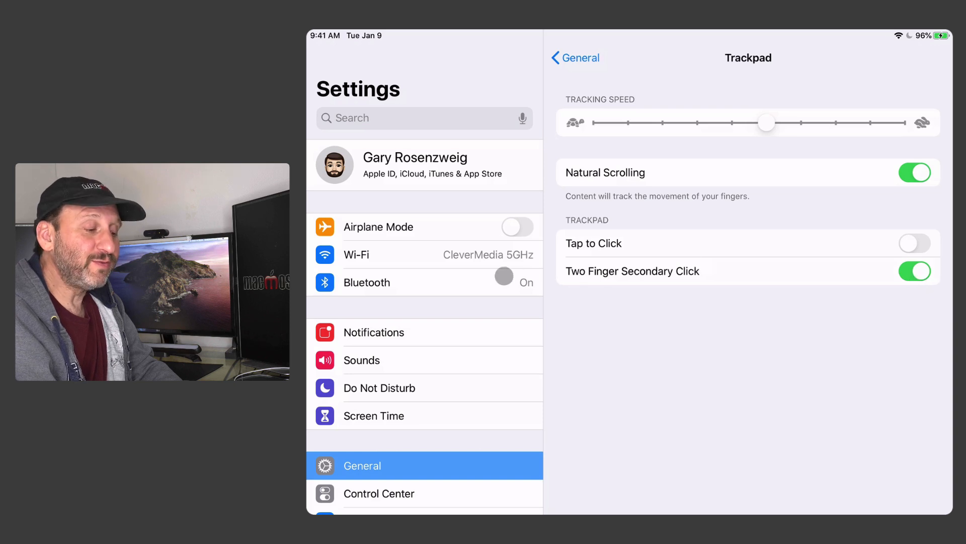
scroll(down, 3)
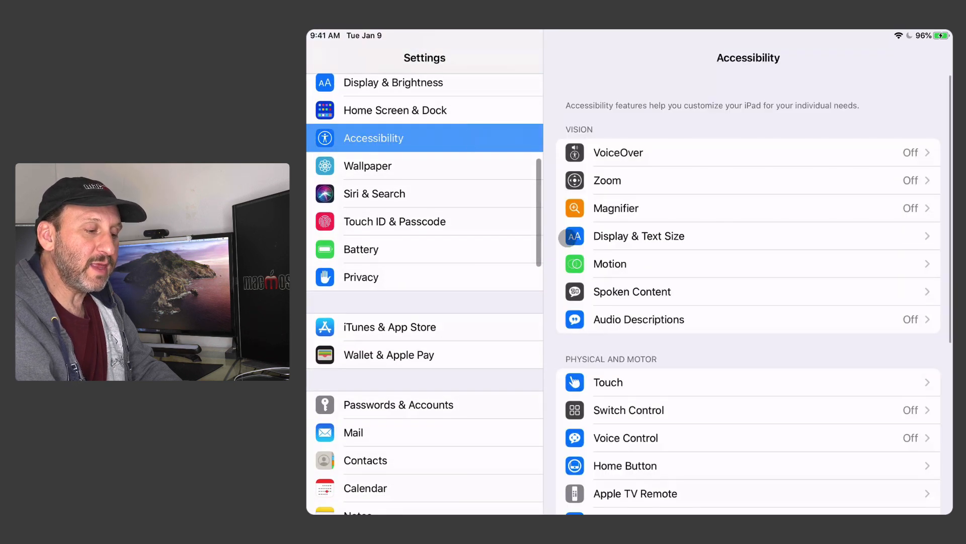
- In Pointer Control, toggle Increase Contrast on and off, and view Automatically Hide Pointer
scroll(down, 3)
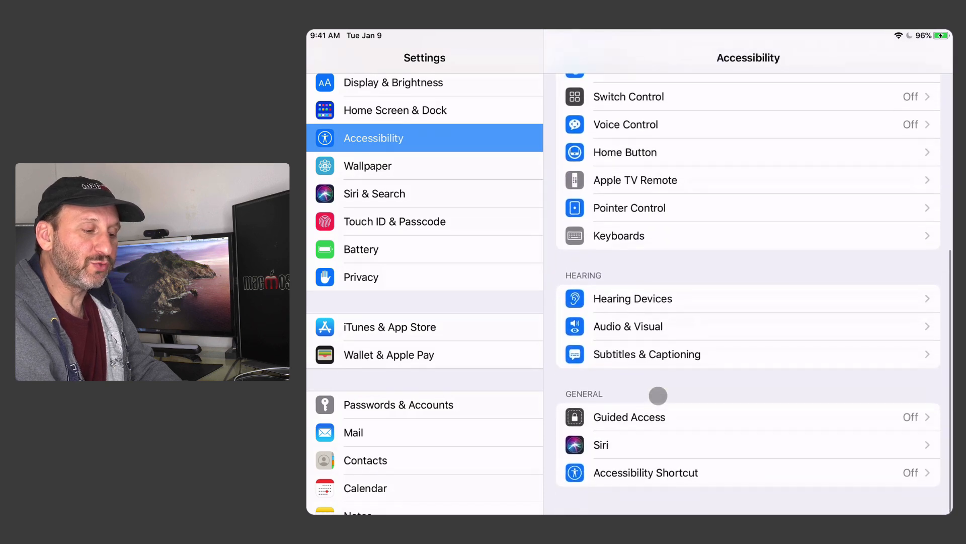
click(629, 208)
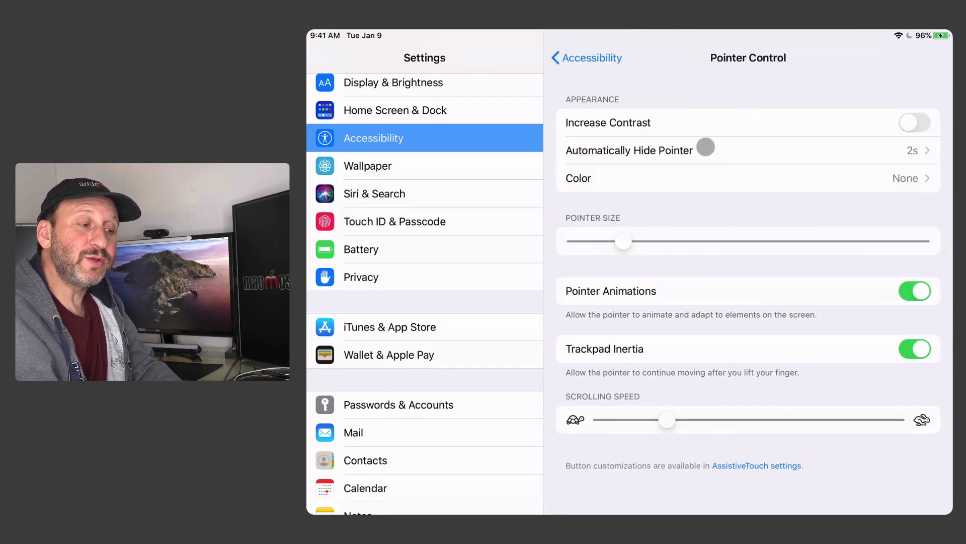
click(915, 122)
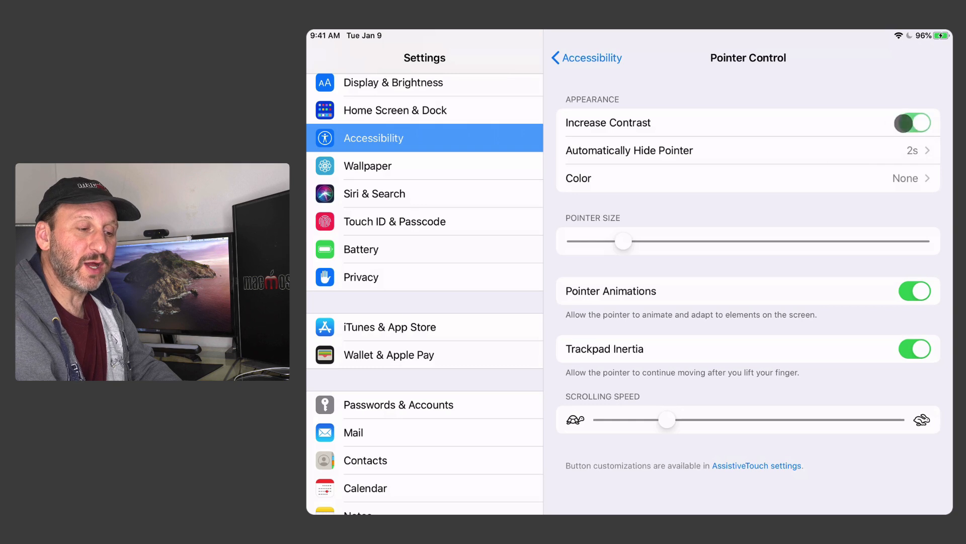
click(914, 123)
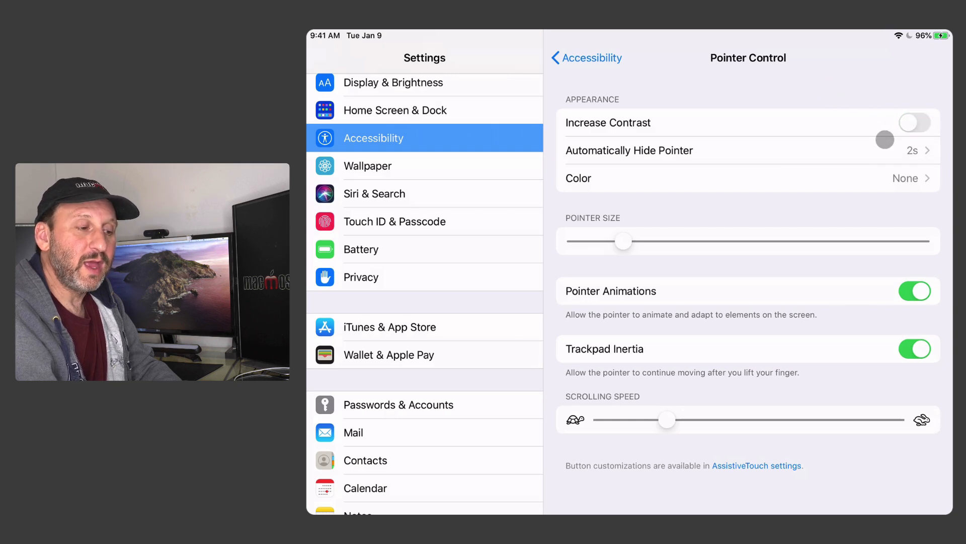
click(629, 150)
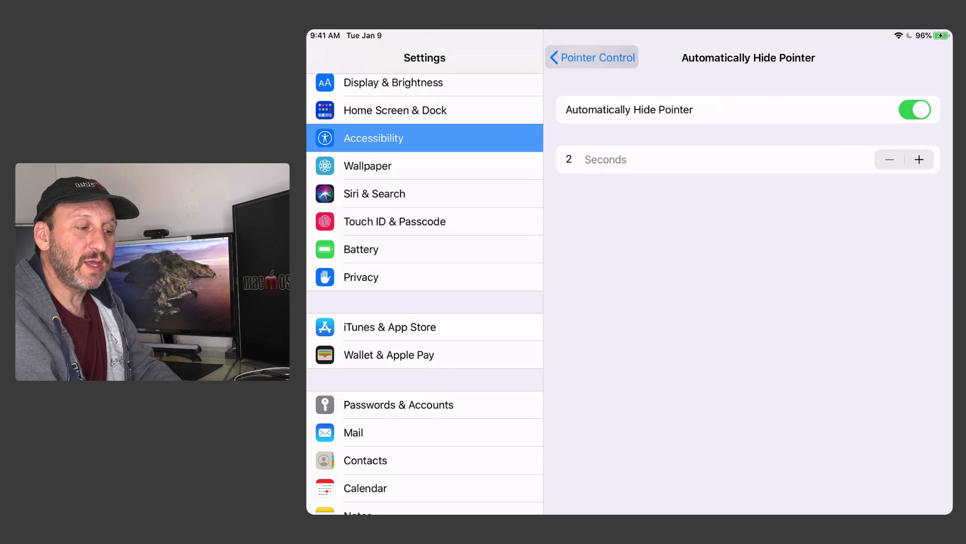
click(590, 58)
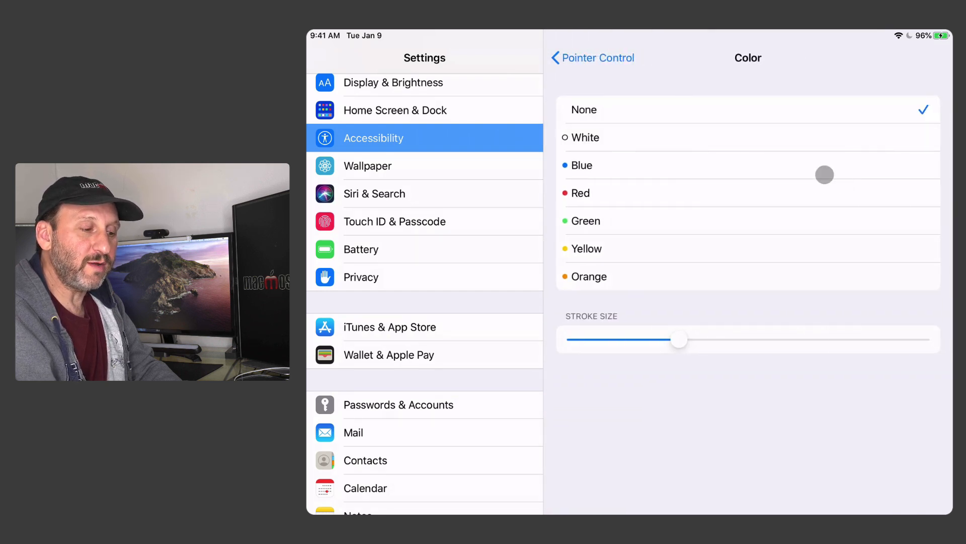
- Back in Pointer Control, switch Pointer Animations and Trackpad Inertia off and back on
click(593, 58)
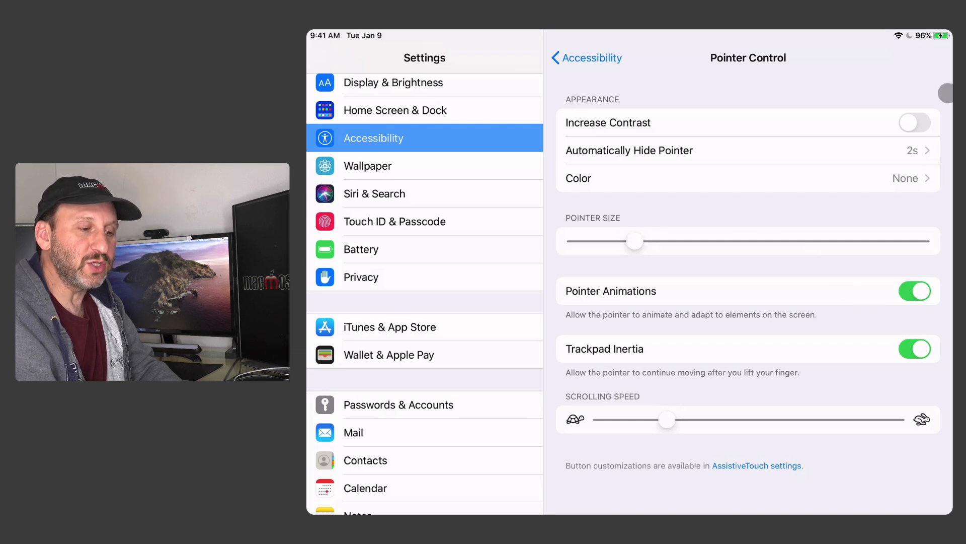
mouse_move(639, 108)
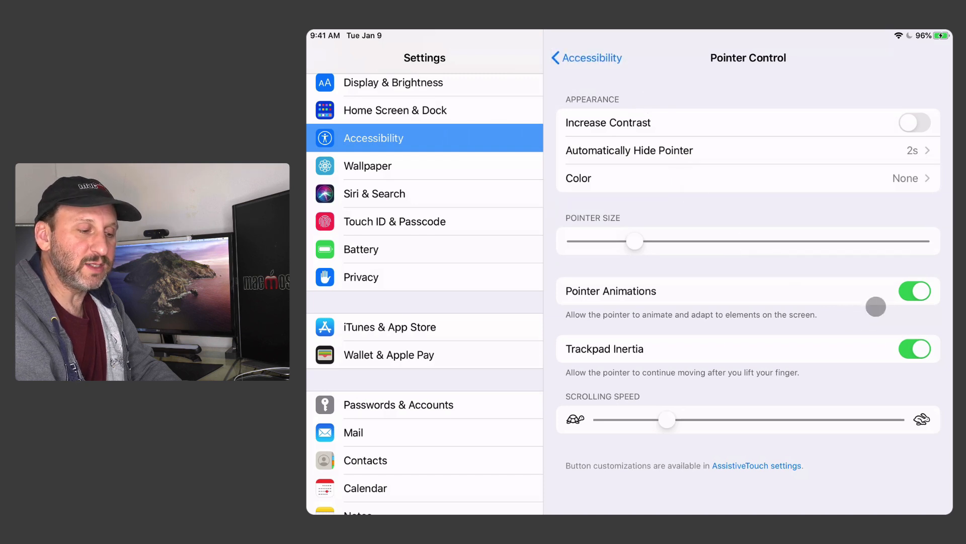
click(915, 291)
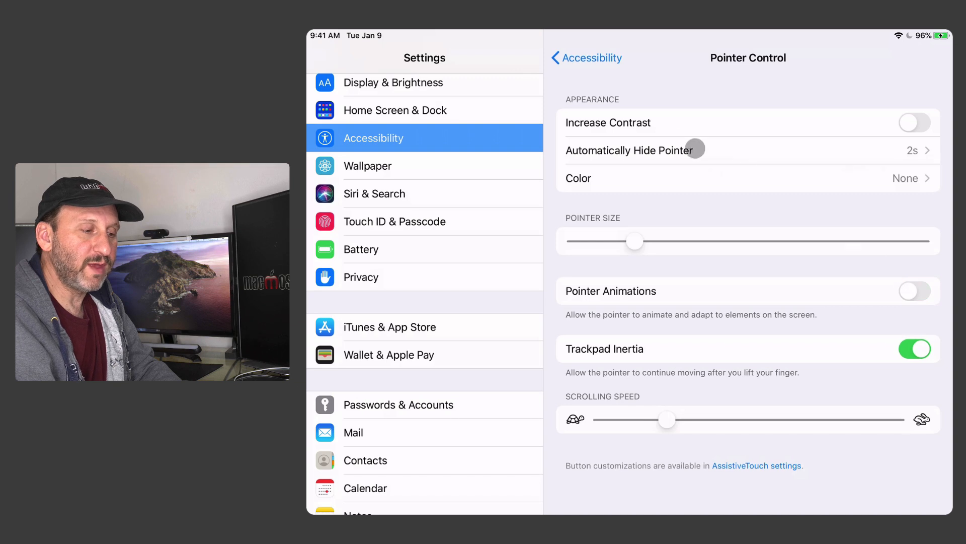
mouse_move(621, 91)
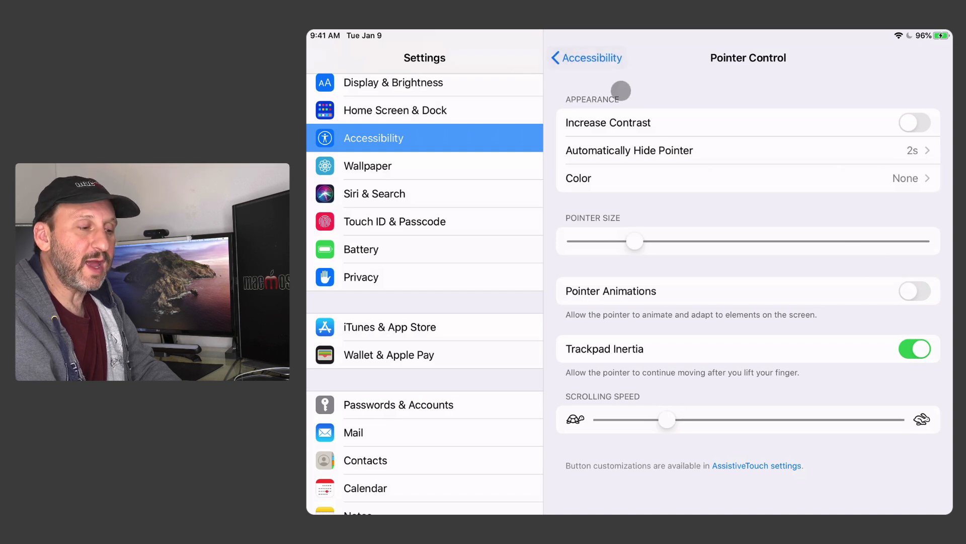
mouse_move(584, 58)
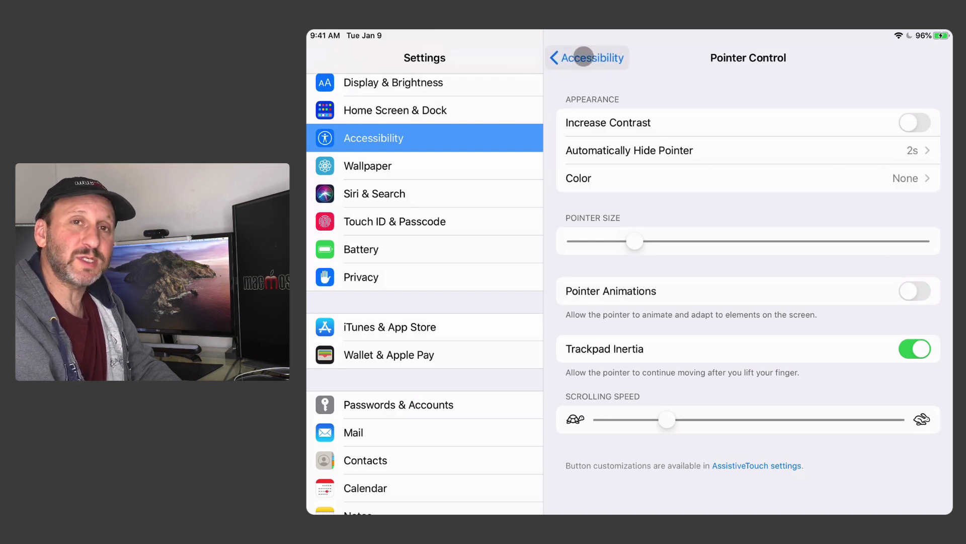
click(915, 290)
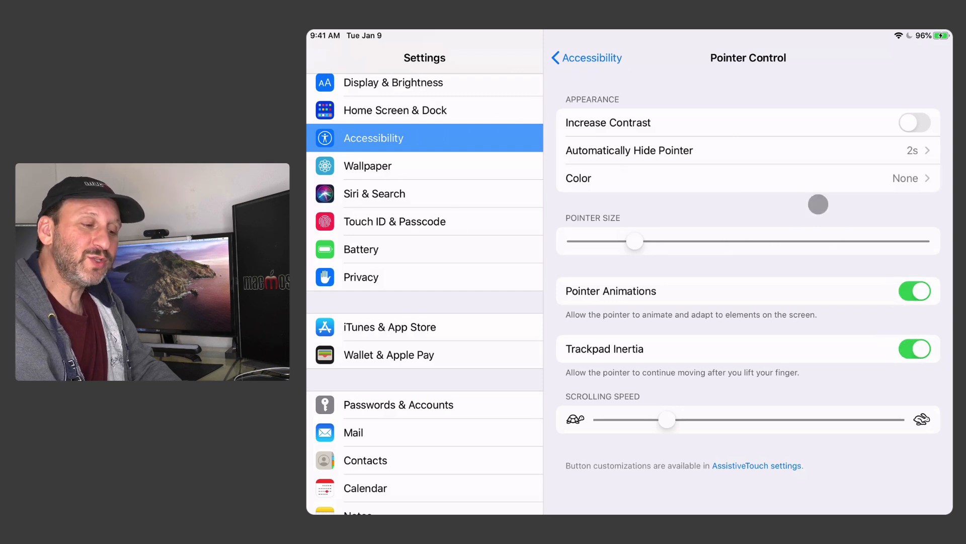
mouse_move(481, 278)
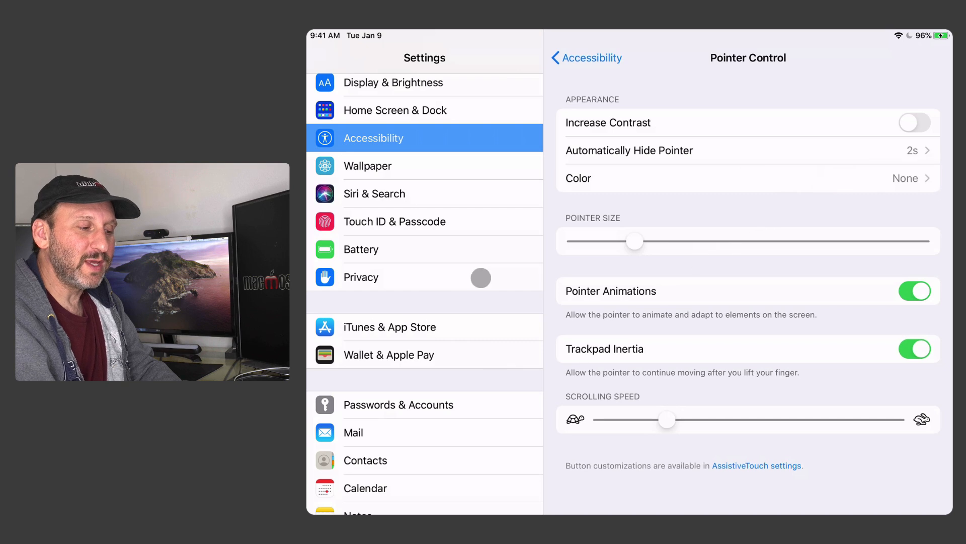
mouse_move(500, 257)
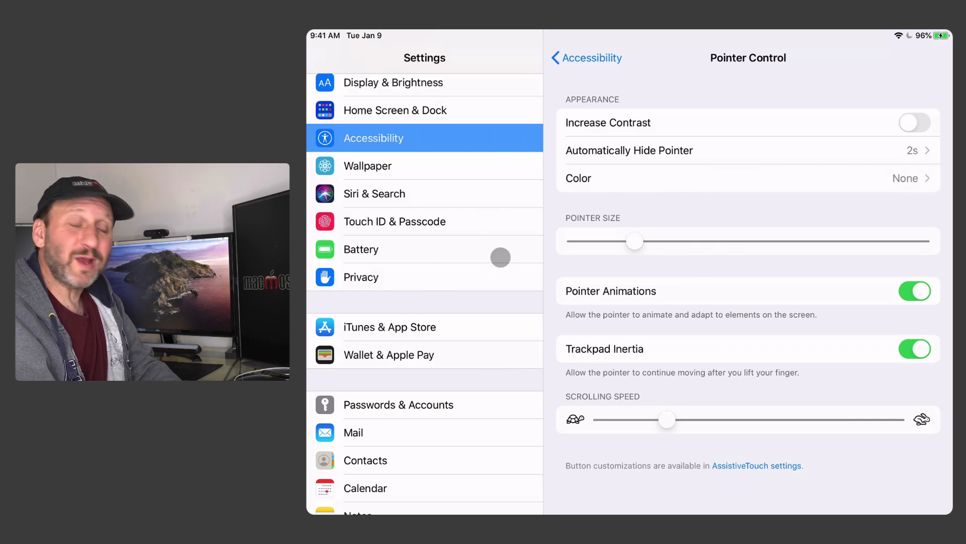
mouse_move(636, 206)
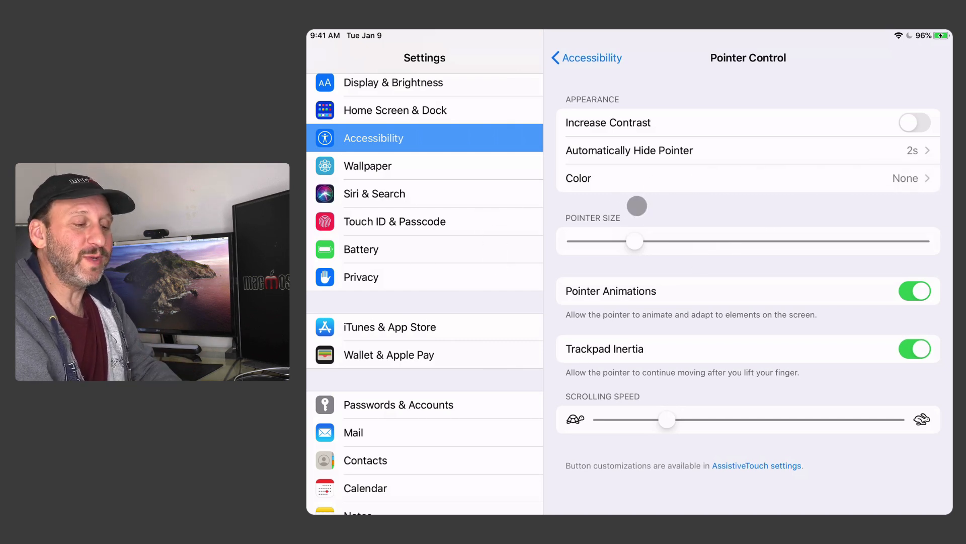
mouse_move(826, 324)
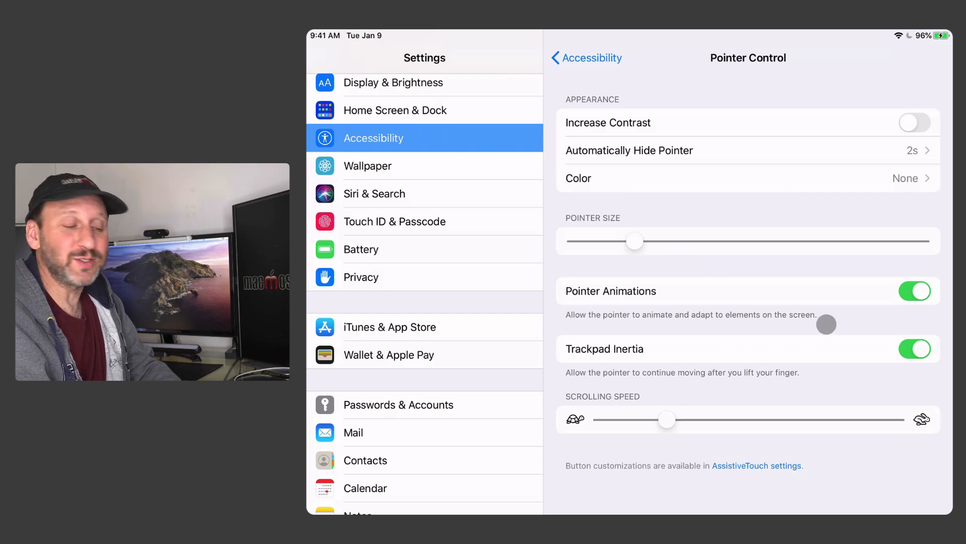
mouse_move(892, 352)
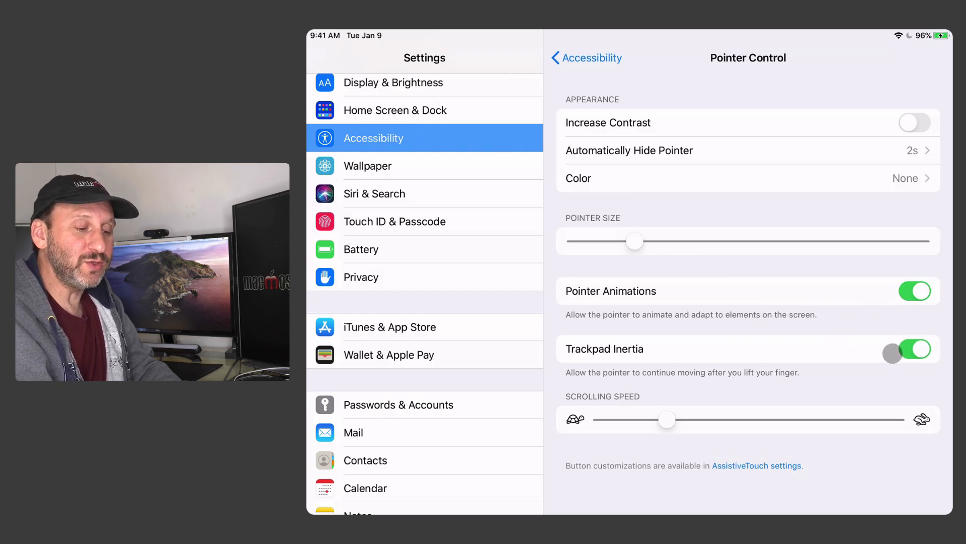
click(914, 349)
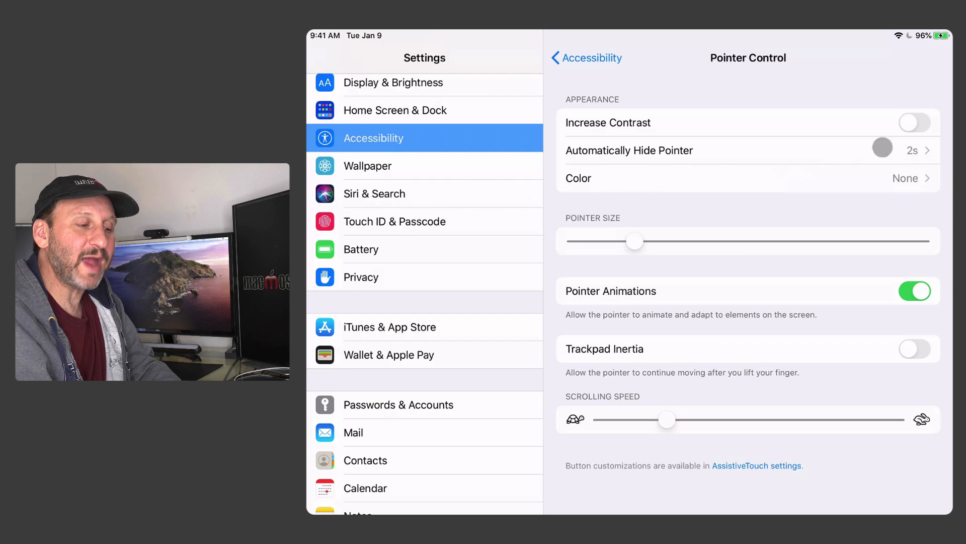
click(915, 349)
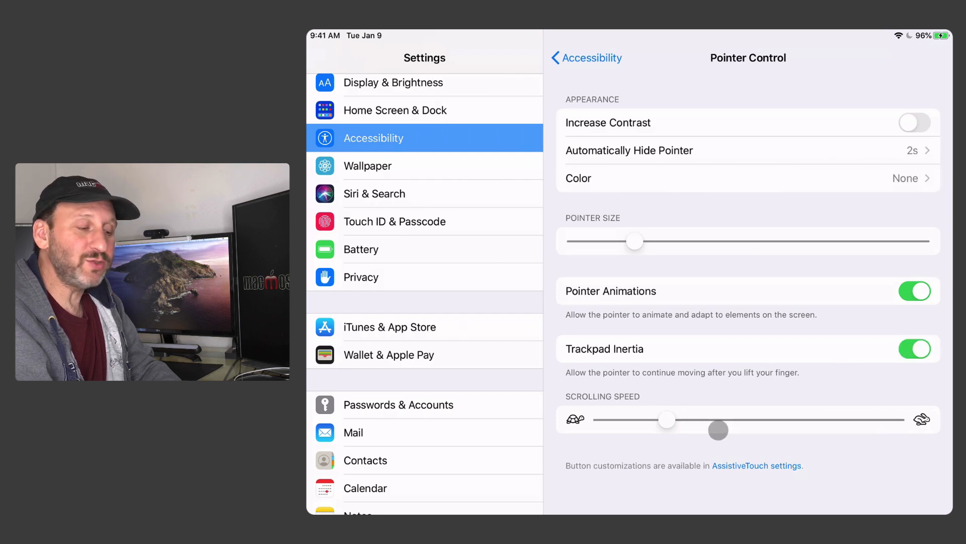